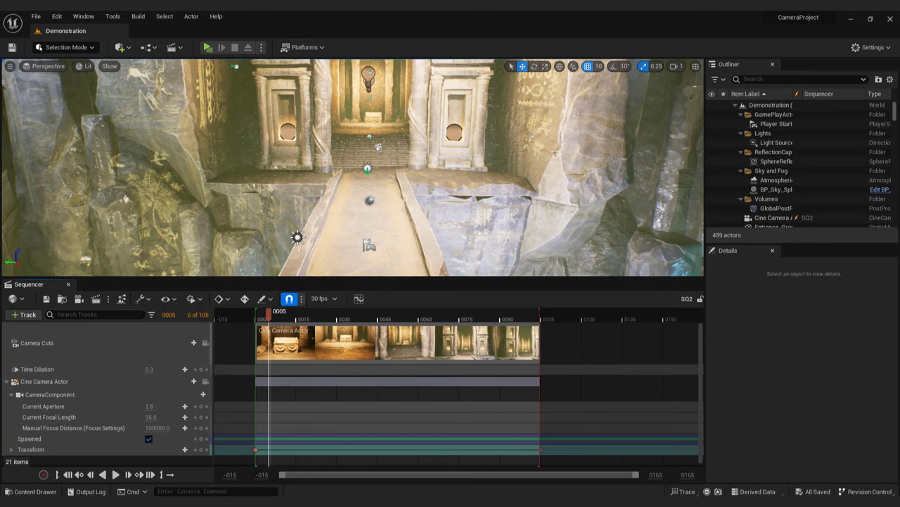
Find and enable the Movie Render Queue plugin in Edit > Plugins.
{"action": "left_click", "coordinate": [83, 16]}
{"action": "type", "text": "movie render"}
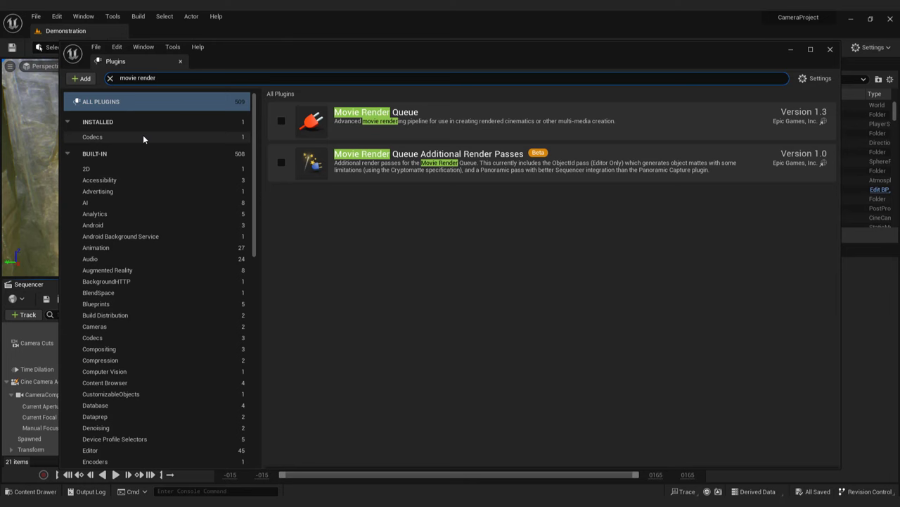
{"action": "left_click", "coordinate": [83, 16]}
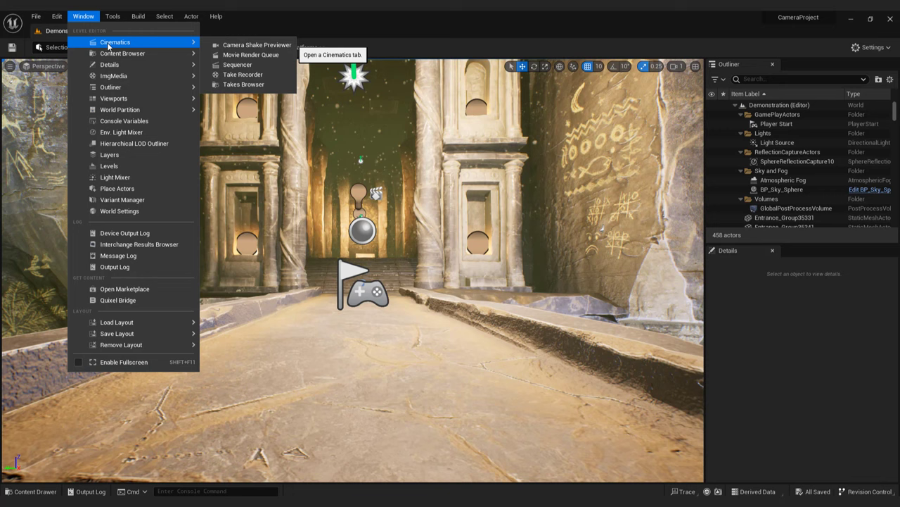
Open Window > Cinematics > Movie Render Queue and add the sequence as a render job.
{"action": "left_click", "coordinate": [251, 55]}
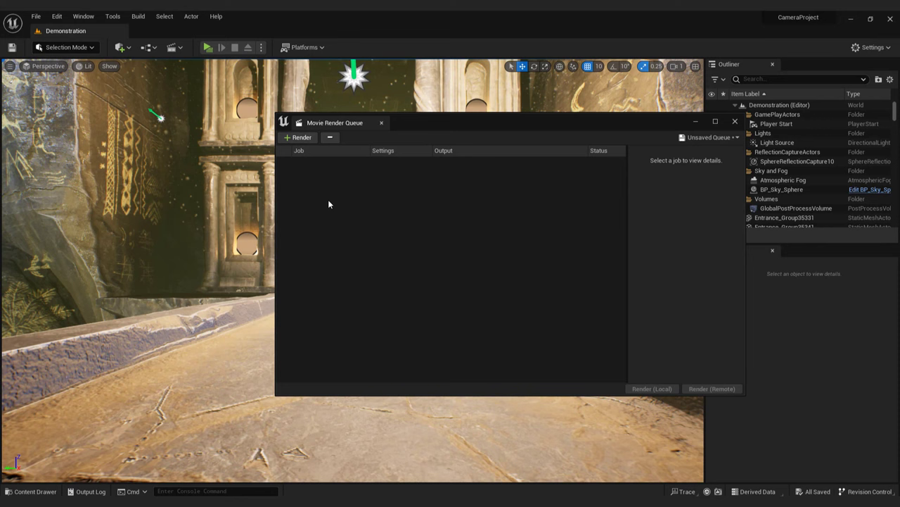
{"action": "left_click", "coordinate": [298, 137]}
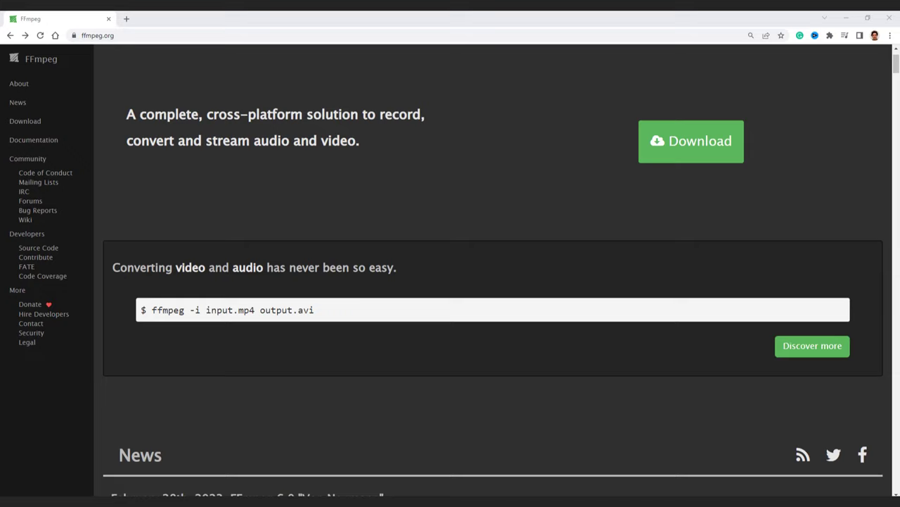
{"action": "mouse_move", "coordinate": [681, 148]}
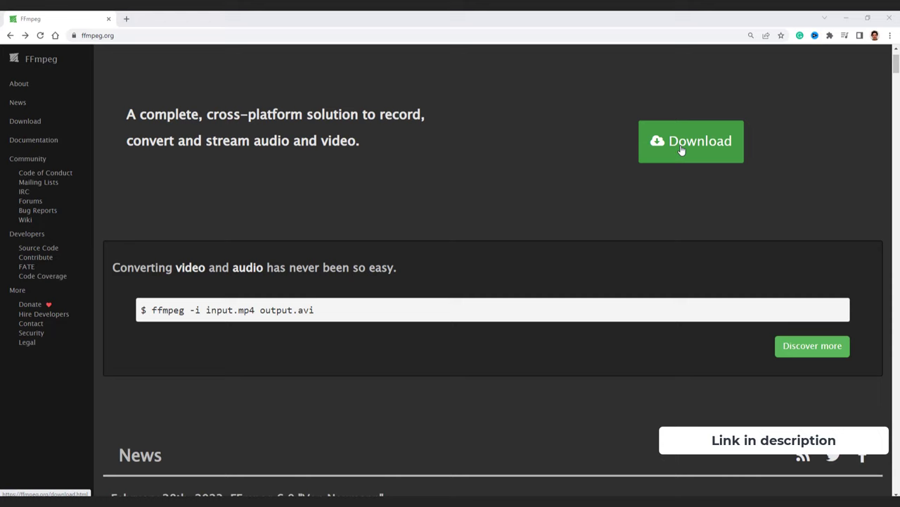
Follow FFmpeg's download page to gyan.dev and download ffmpeg-release-full.7z.
{"action": "left_click", "coordinate": [690, 141]}
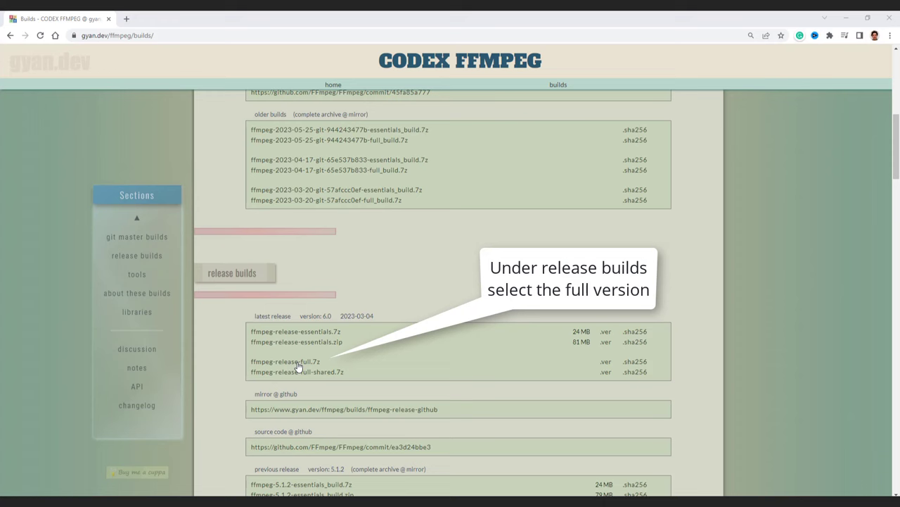
{"action": "right_click", "coordinate": [538, 188]}
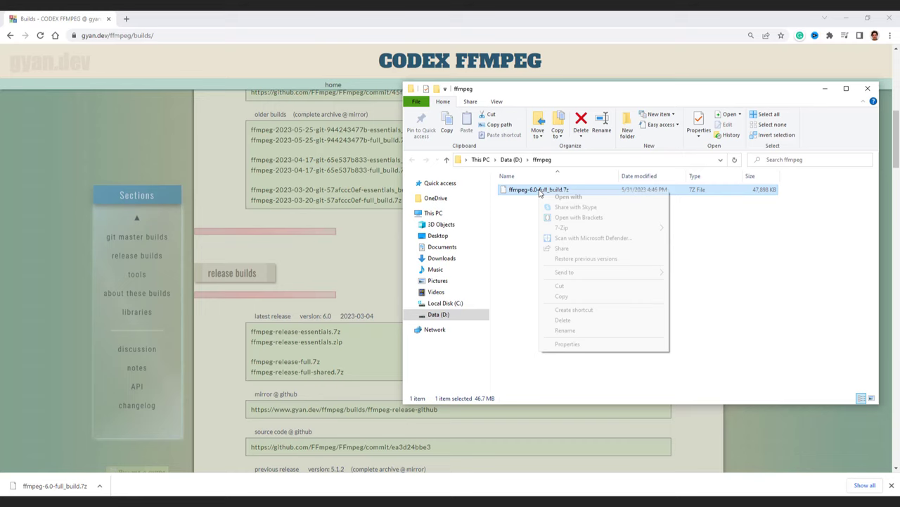
Extract ffmpeg-6.0-full_build.7z here with 7-Zip in D:\ffmpeg.
{"action": "left_click", "coordinate": [562, 226]}
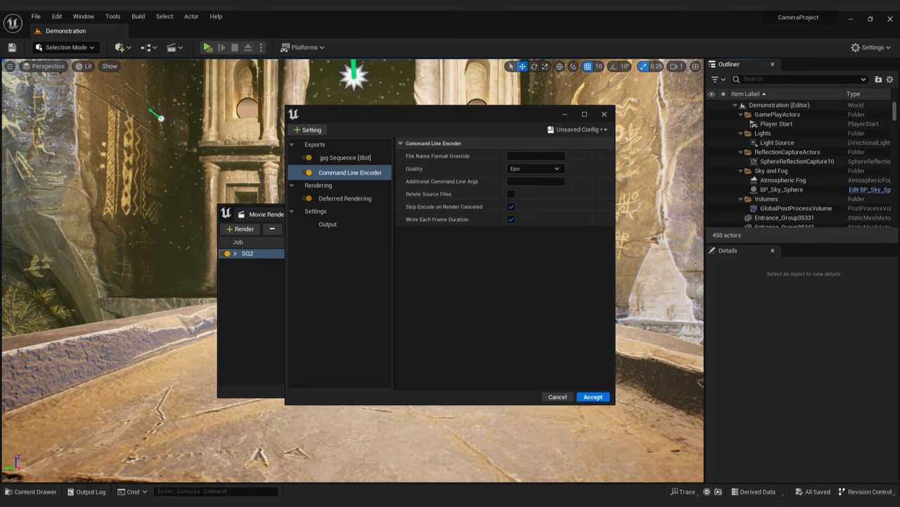
Enable Delete Source Files, confirm output to D:/ue5 export movie, and accept the settings.
{"action": "left_click", "coordinate": [511, 193]}
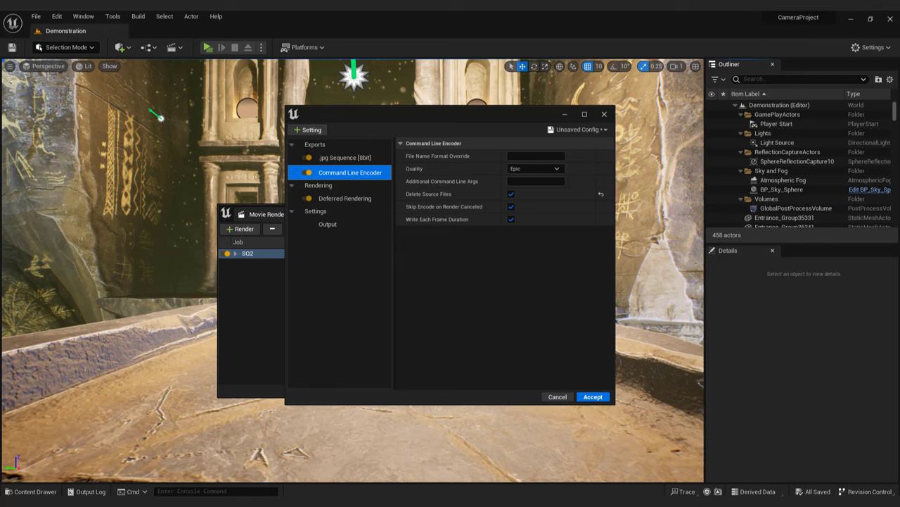
{"action": "left_click", "coordinate": [327, 224]}
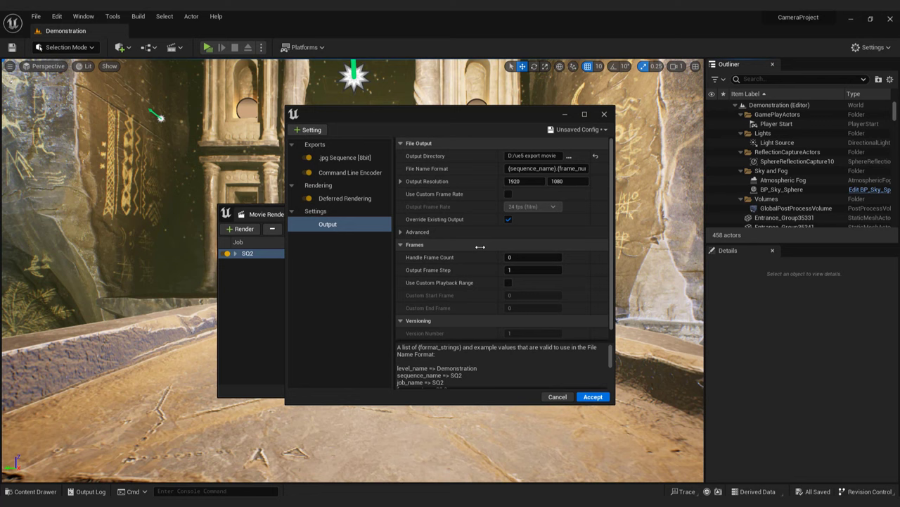
{"action": "left_click", "coordinate": [593, 396]}
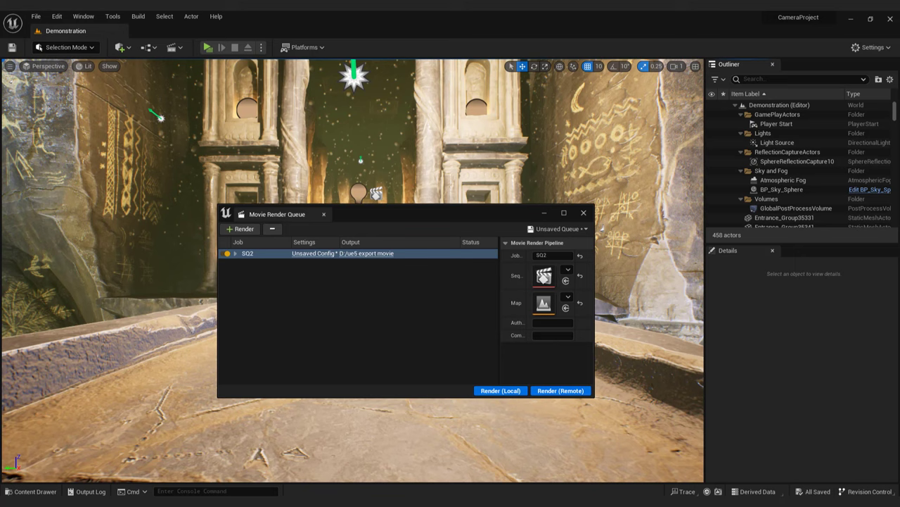
Render the SQ2 job locally with Render (Local).
{"action": "left_click", "coordinate": [500, 390]}
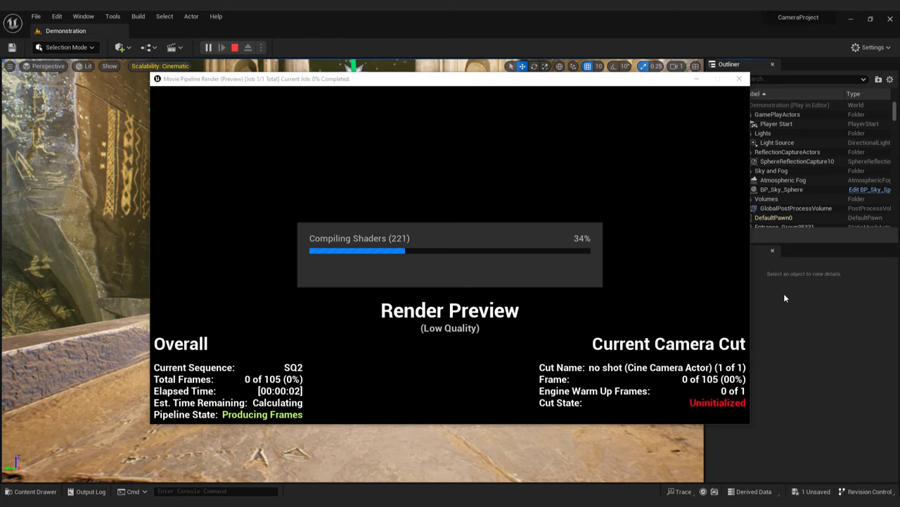